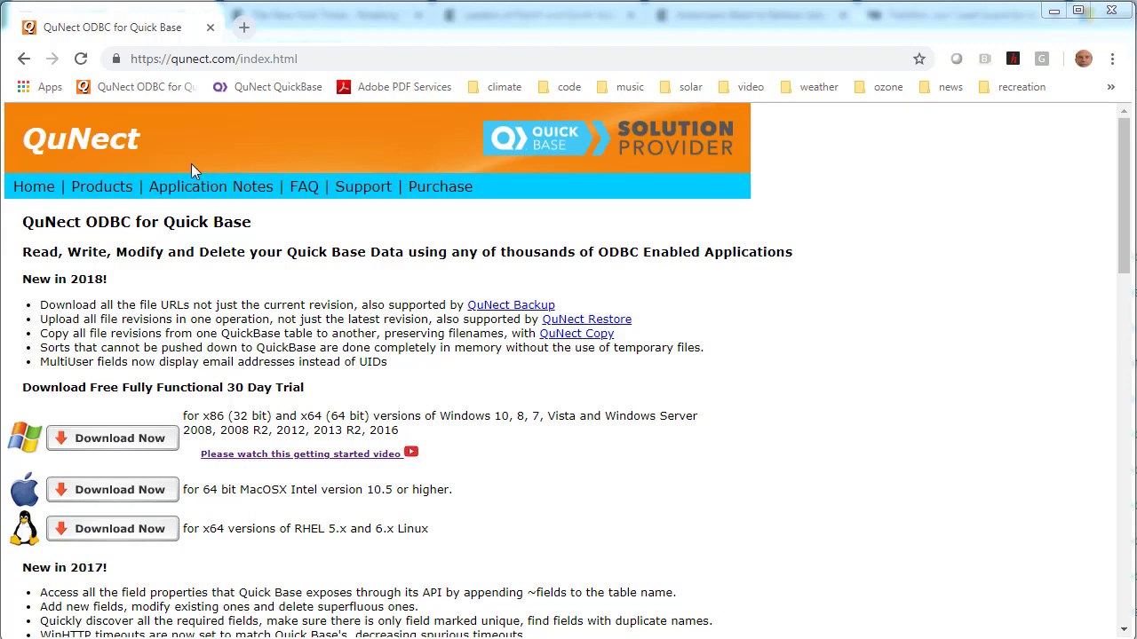
mouse_move(184, 132)
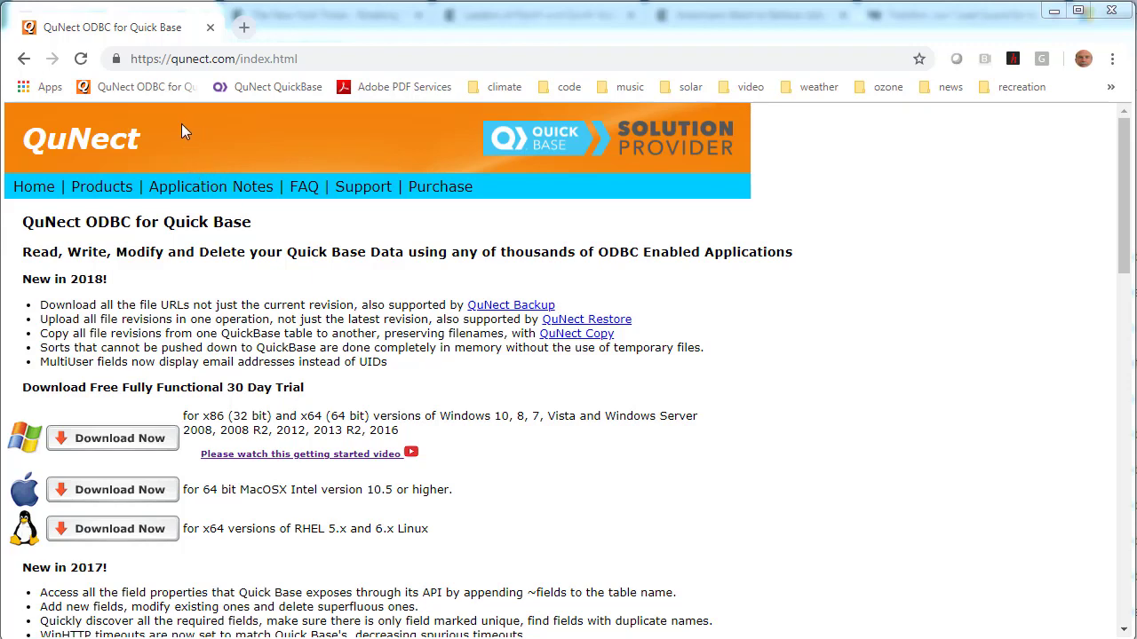
mouse_move(182, 132)
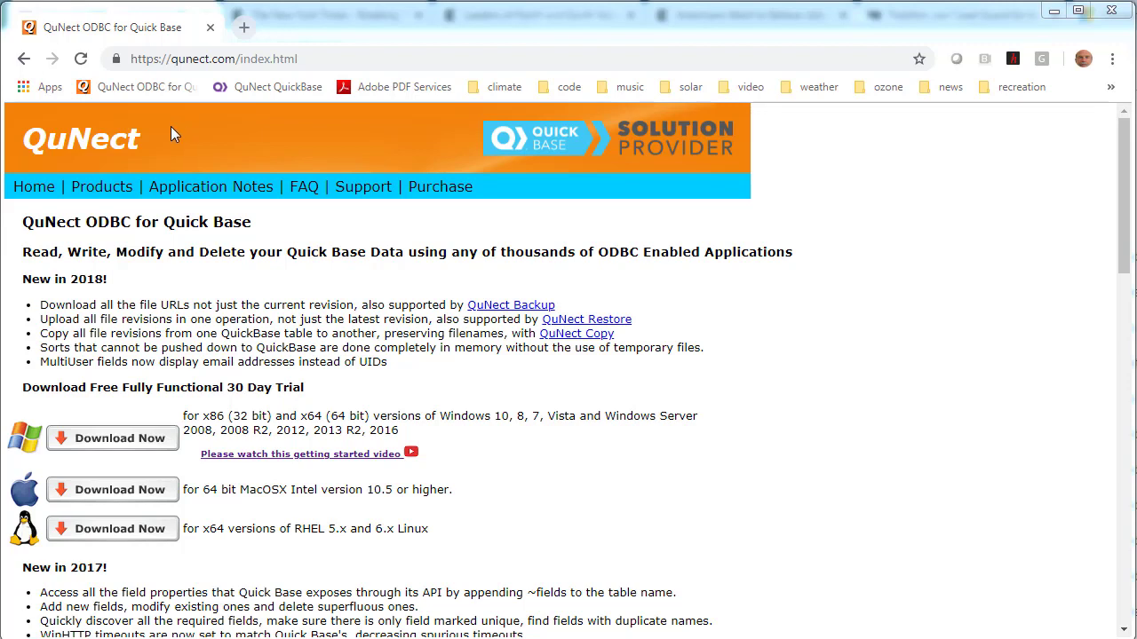
mouse_move(209, 82)
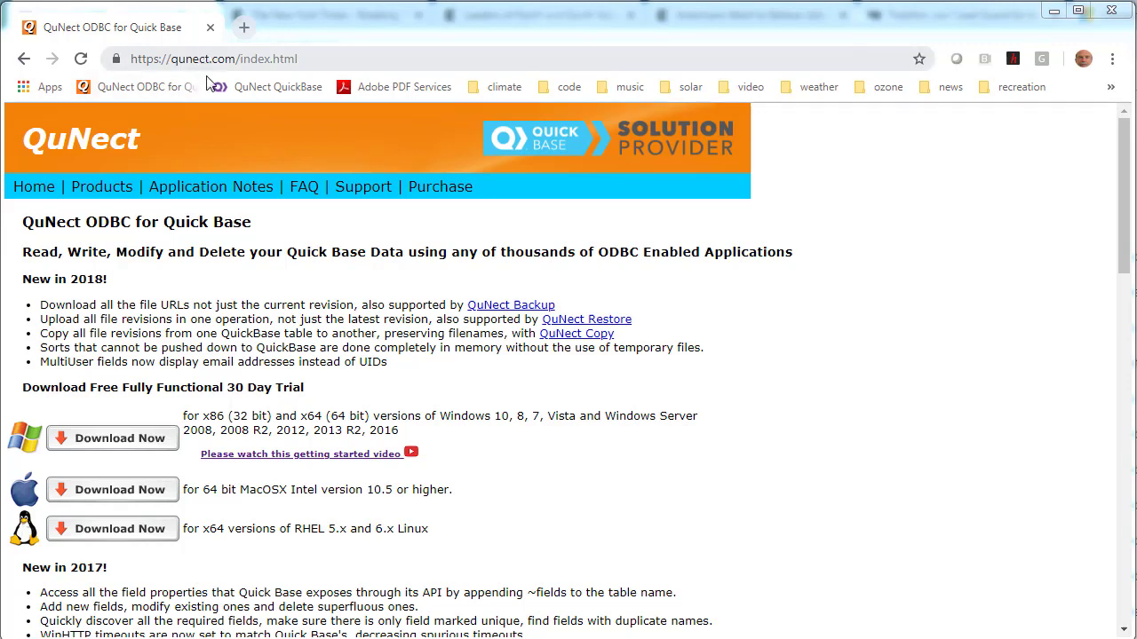
mouse_move(112, 437)
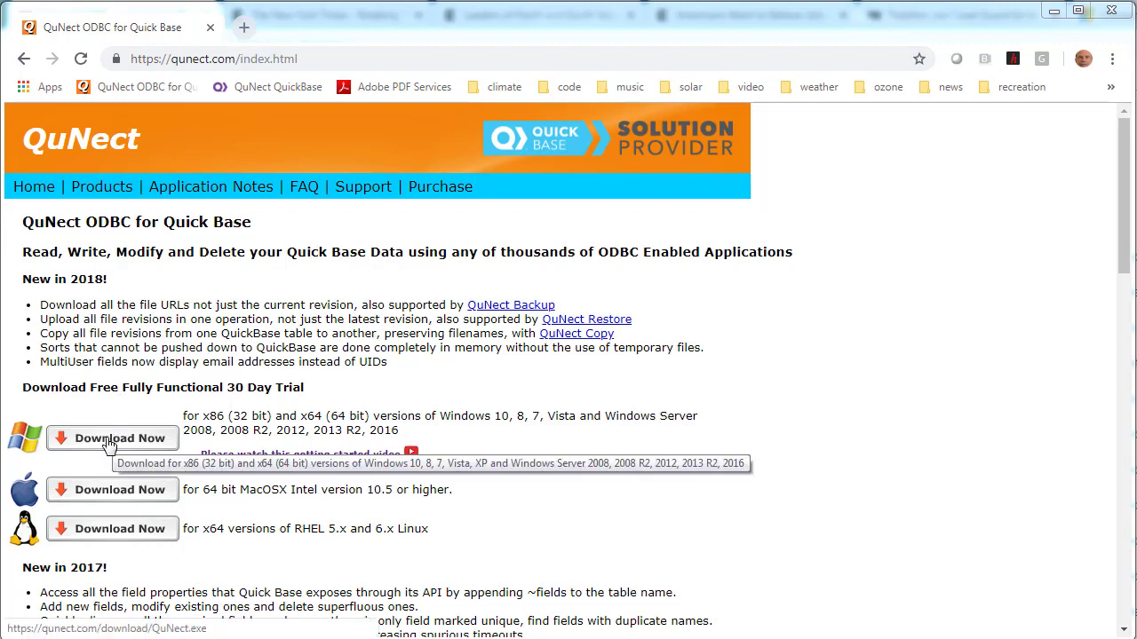
mouse_move(120, 446)
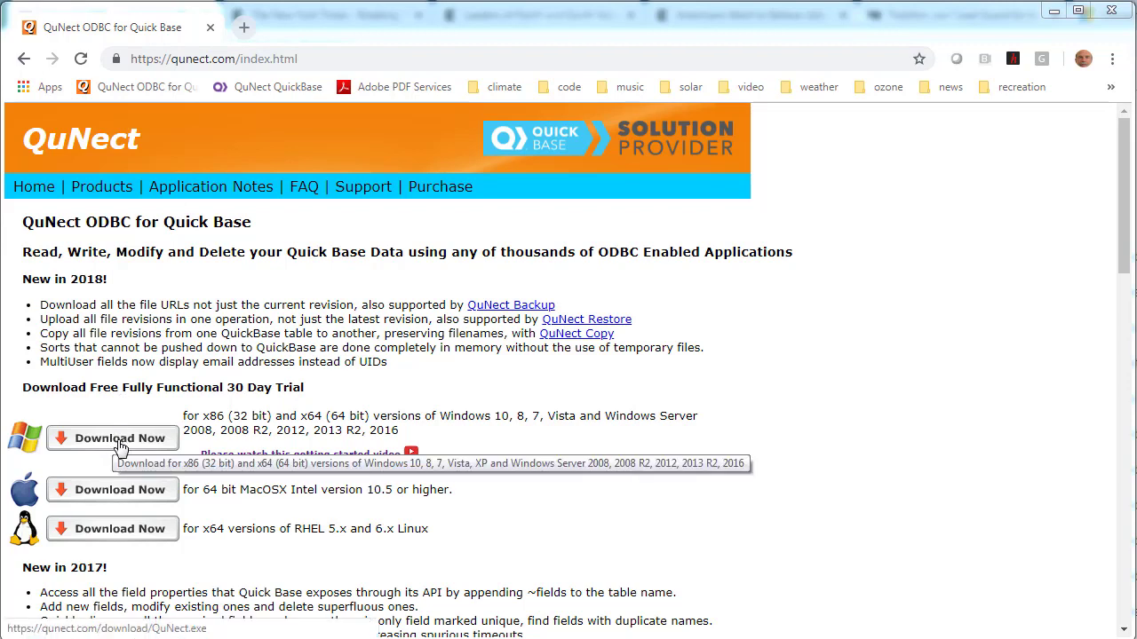
mouse_move(151, 417)
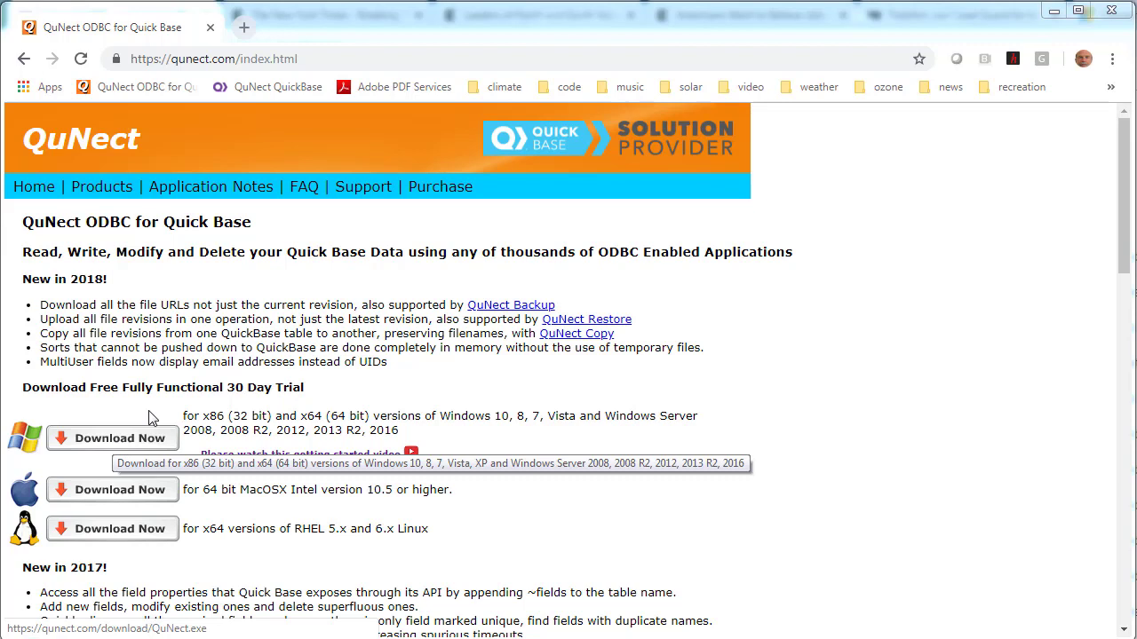
mouse_move(317, 460)
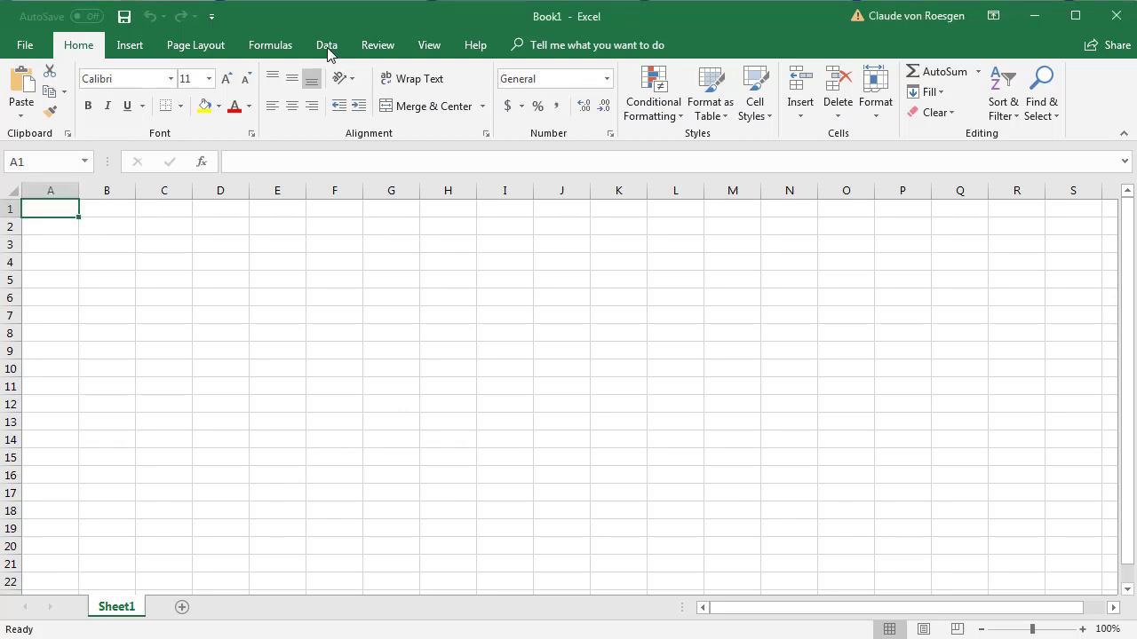
- Start an ODBC data import from the Data ribbon's Get Data sources
click(327, 44)
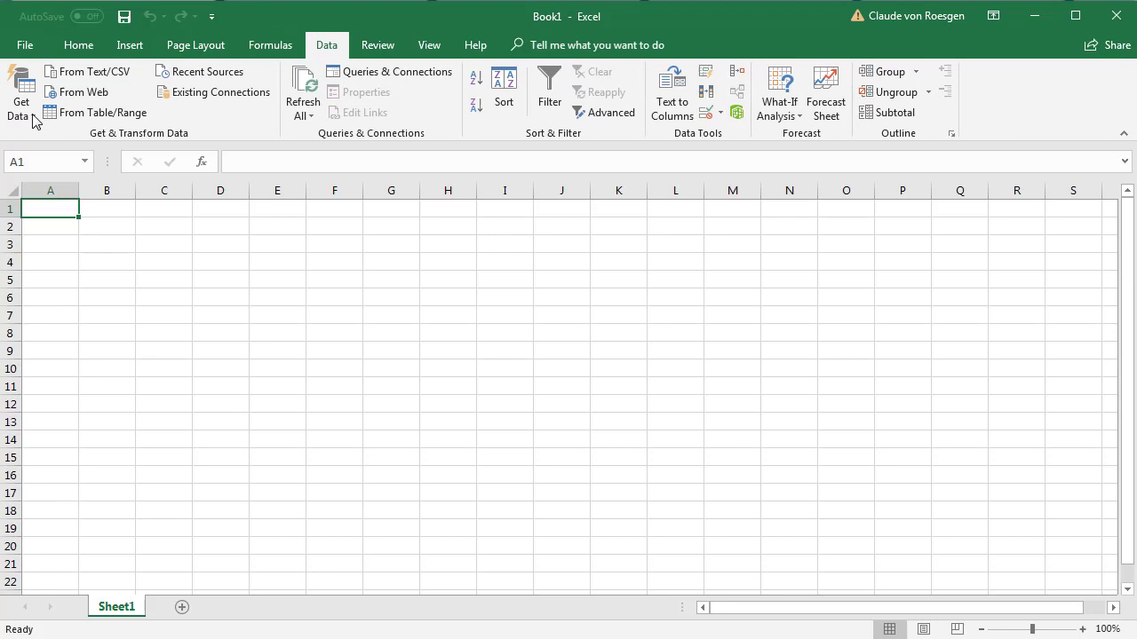
click(21, 92)
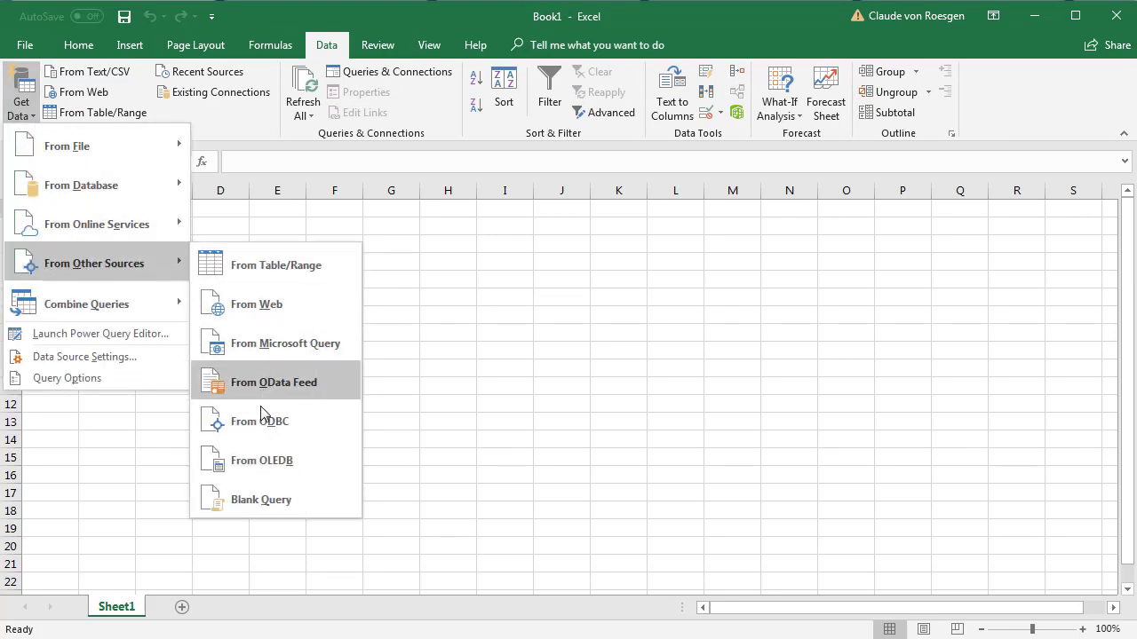
click(260, 421)
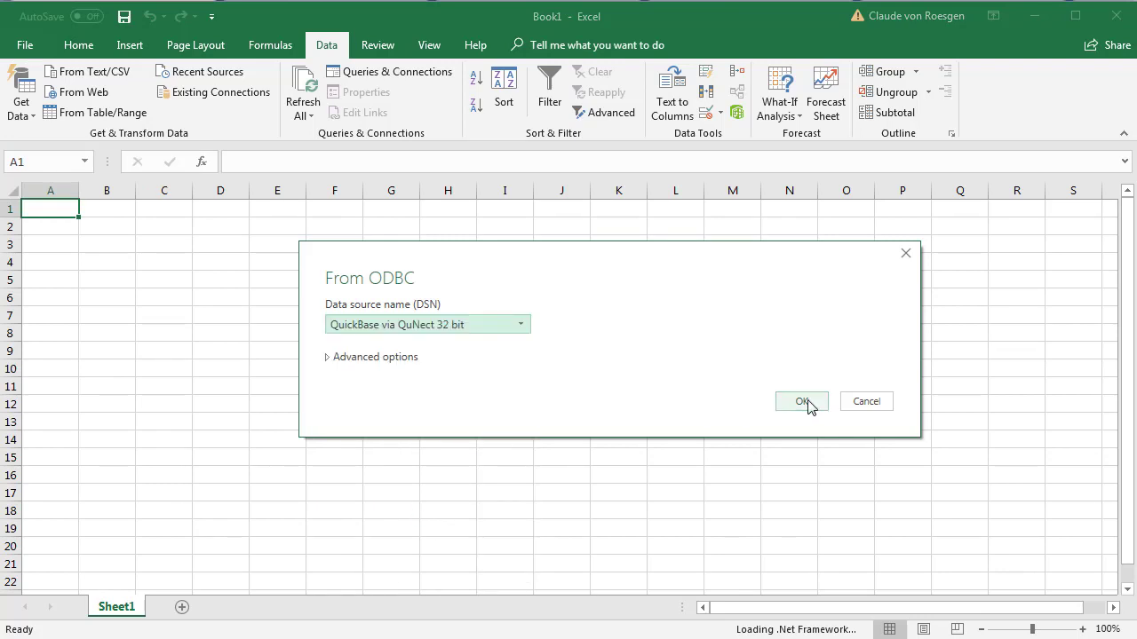
- Connect via QuNect and load AAA_Project_Manager's Projects table into a new sheet
click(801, 400)
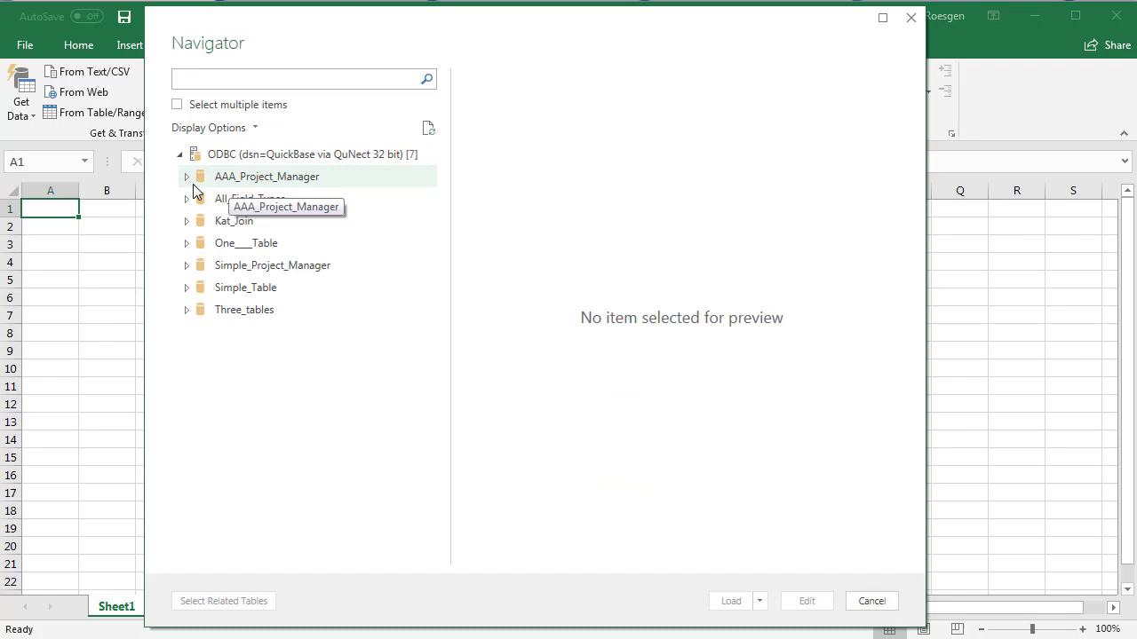
click(266, 175)
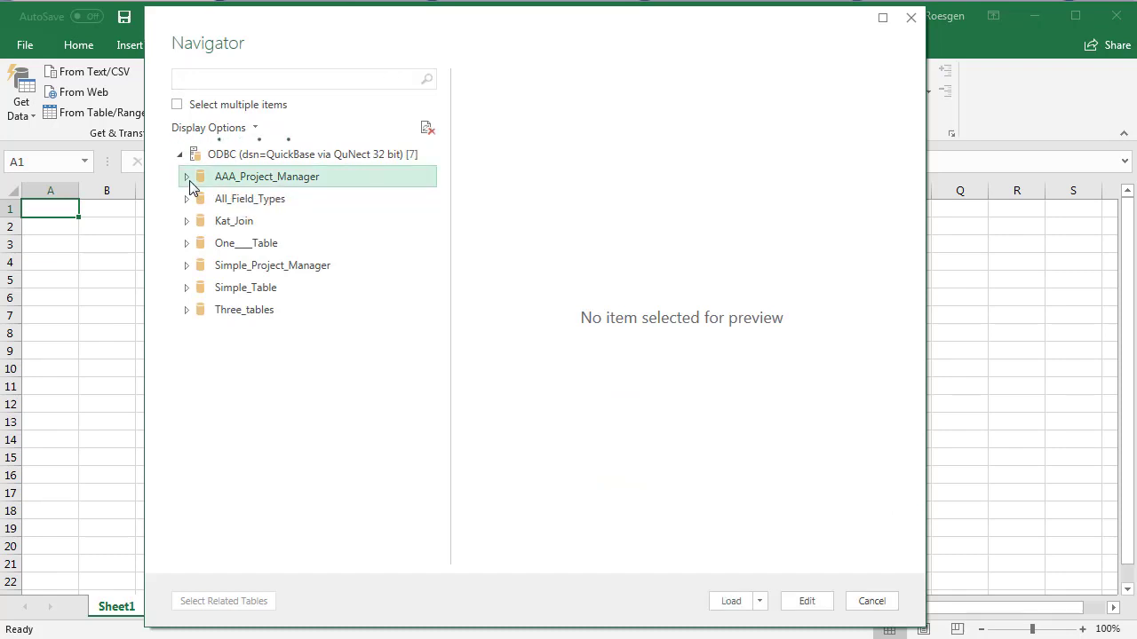
click(187, 176)
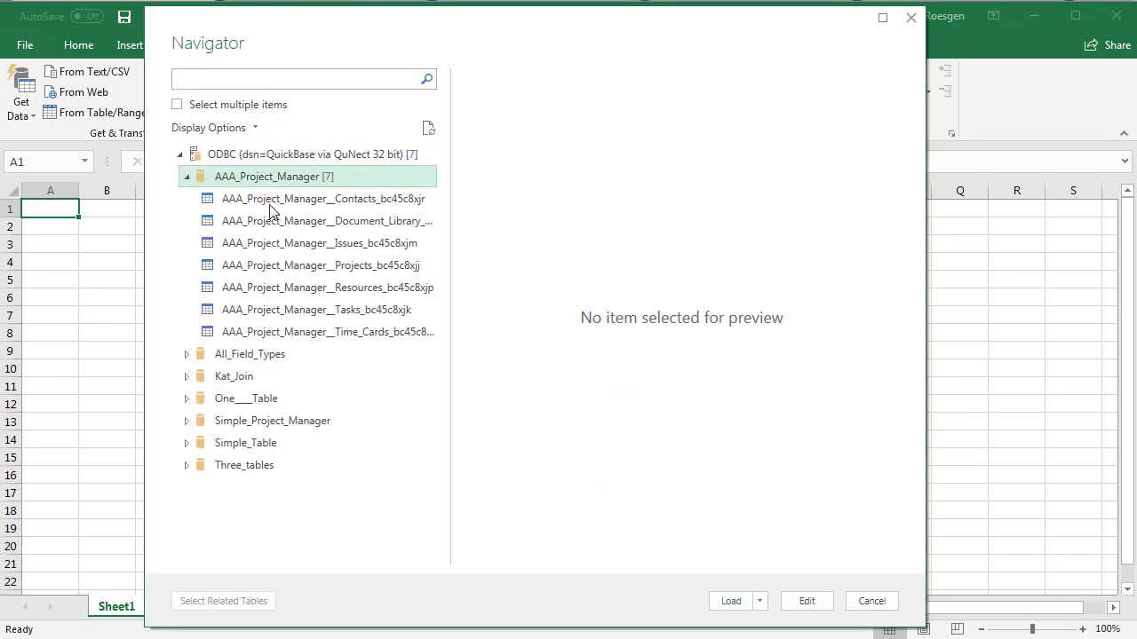
click(323, 265)
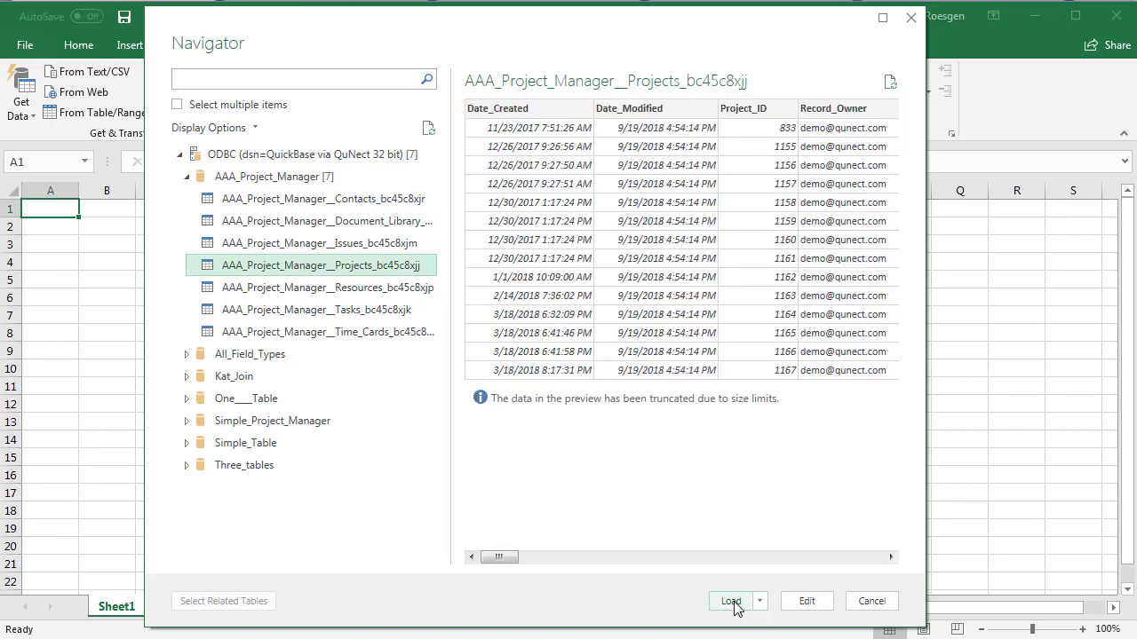
click(731, 601)
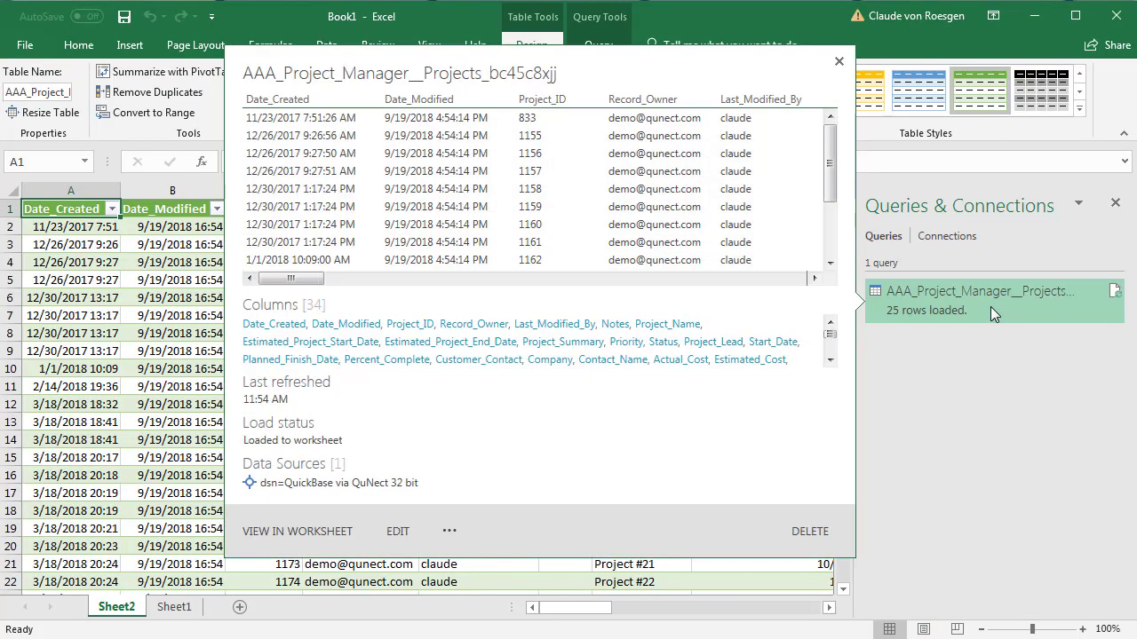
mouse_move(732, 320)
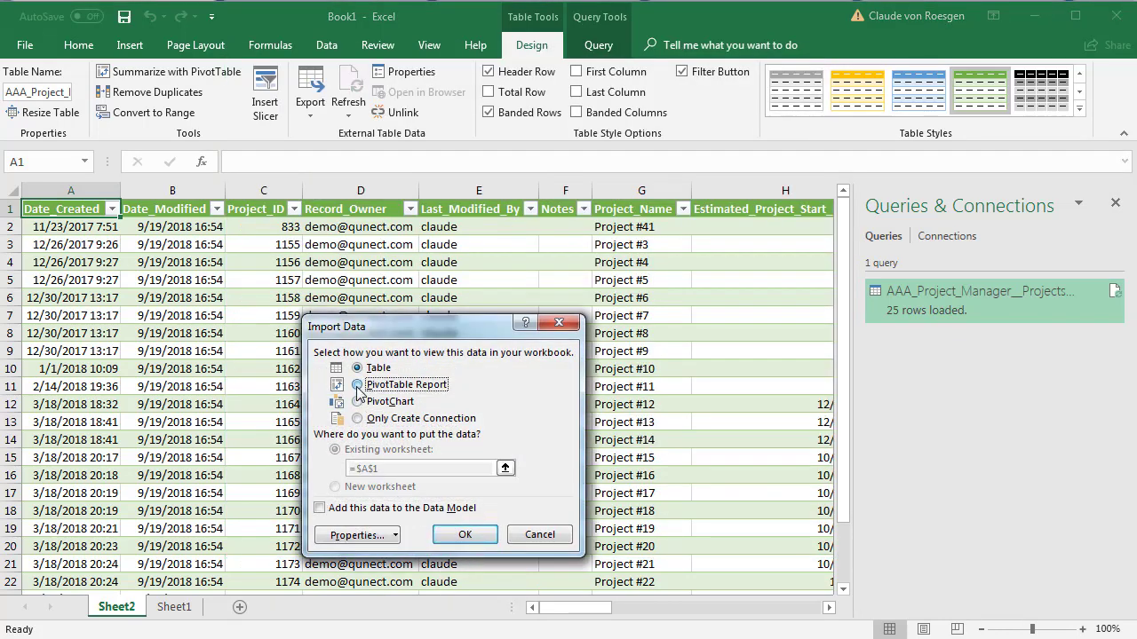
- Switch the Projects query to a PivotTable Report, accepting the data-loss warning
click(357, 384)
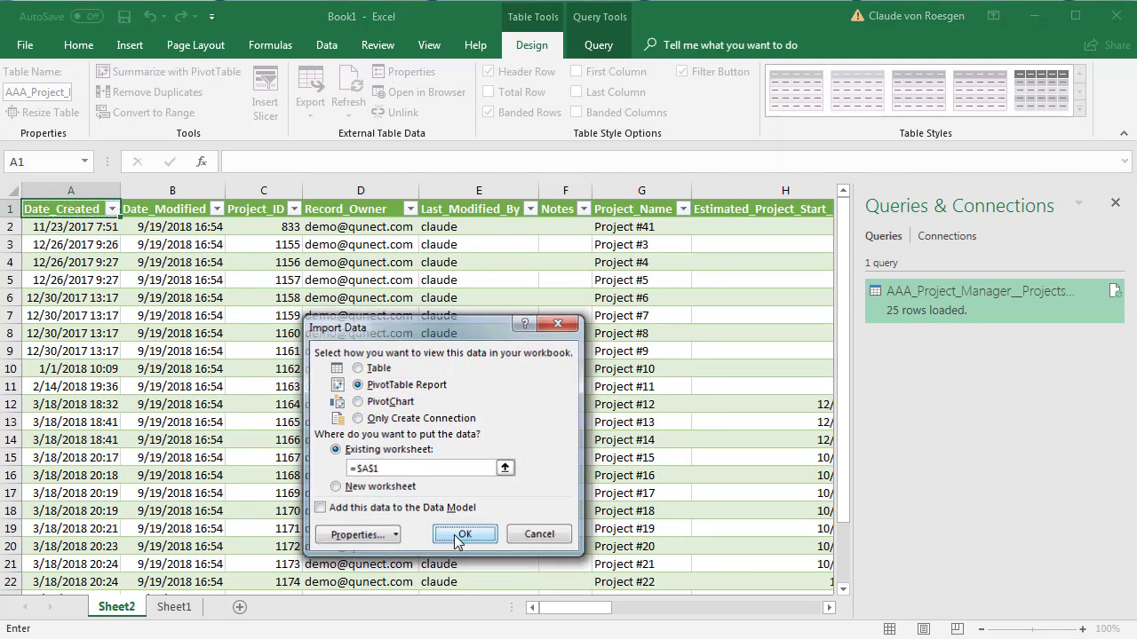
click(465, 534)
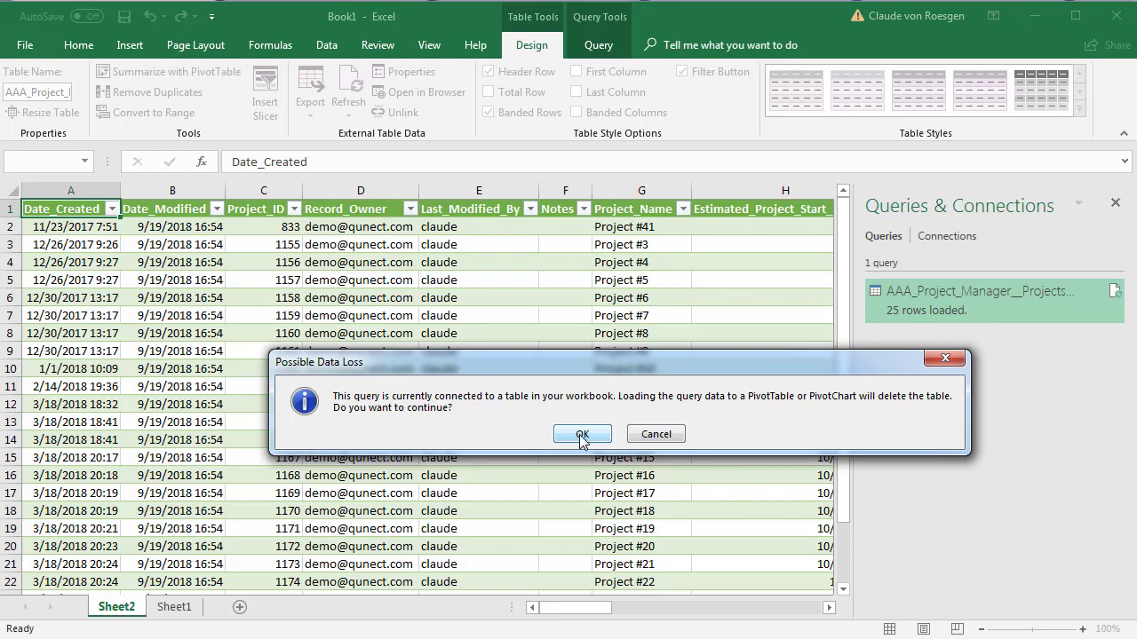
click(581, 434)
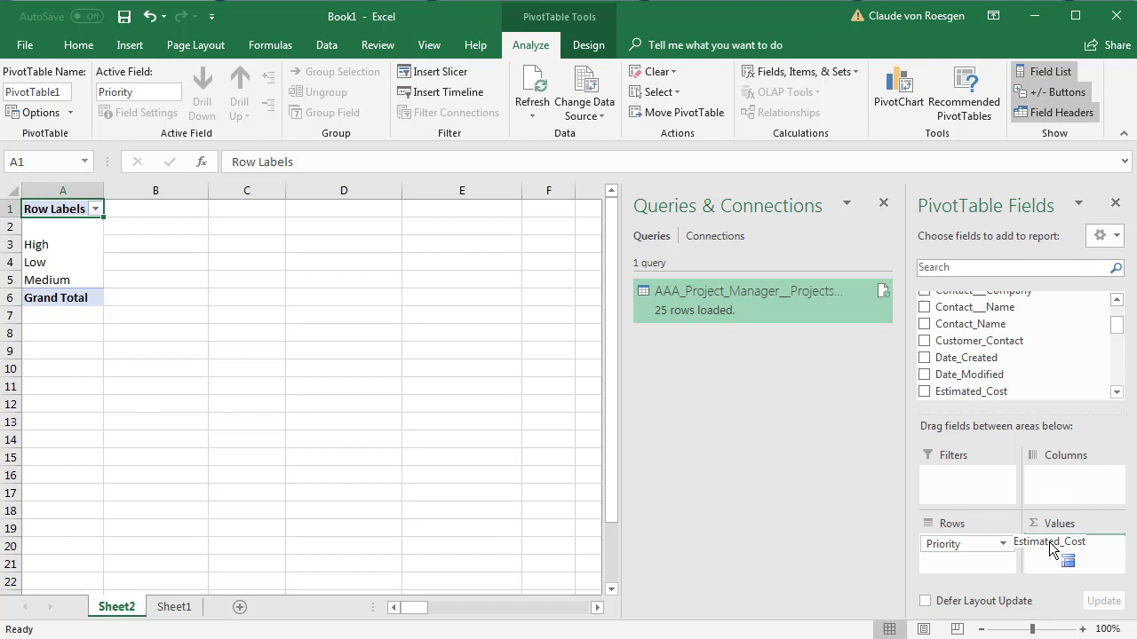
- Add Estimated_Cost to Values, giving High 2,020,000, Low 850,000, Medium 3,000
click(925, 391)
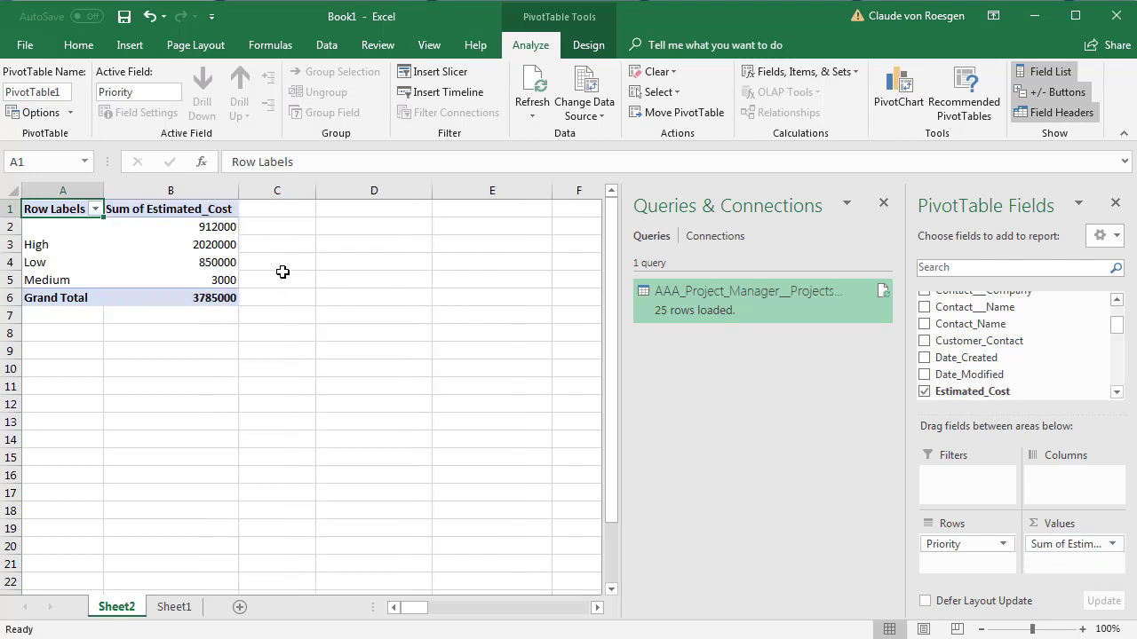
mouse_move(217, 244)
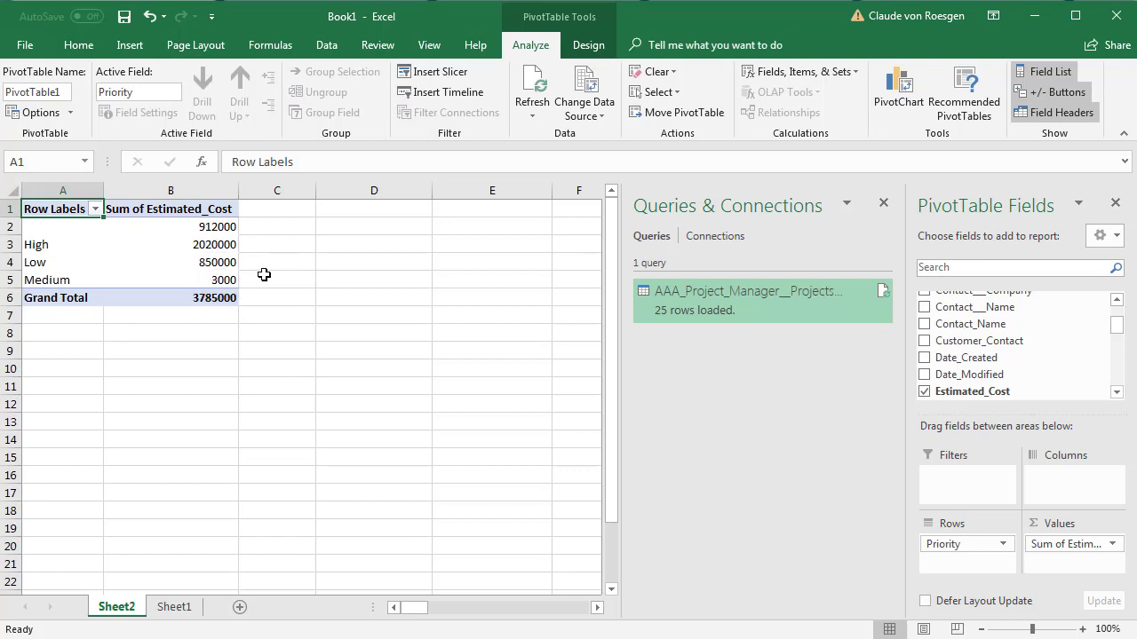
mouse_move(333, 255)
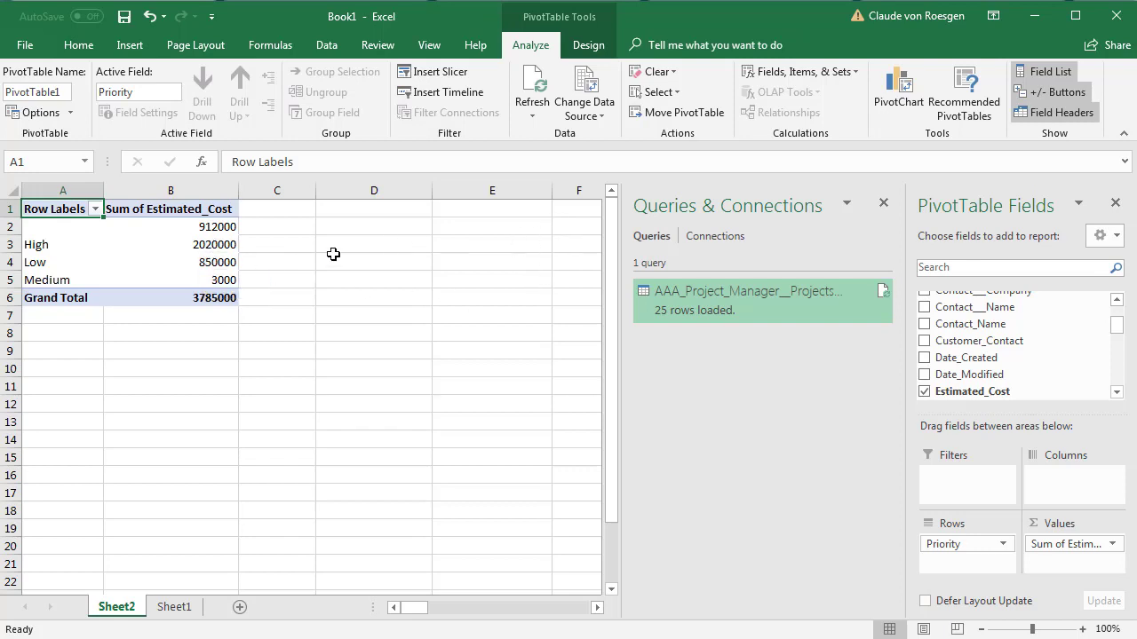
mouse_move(531, 89)
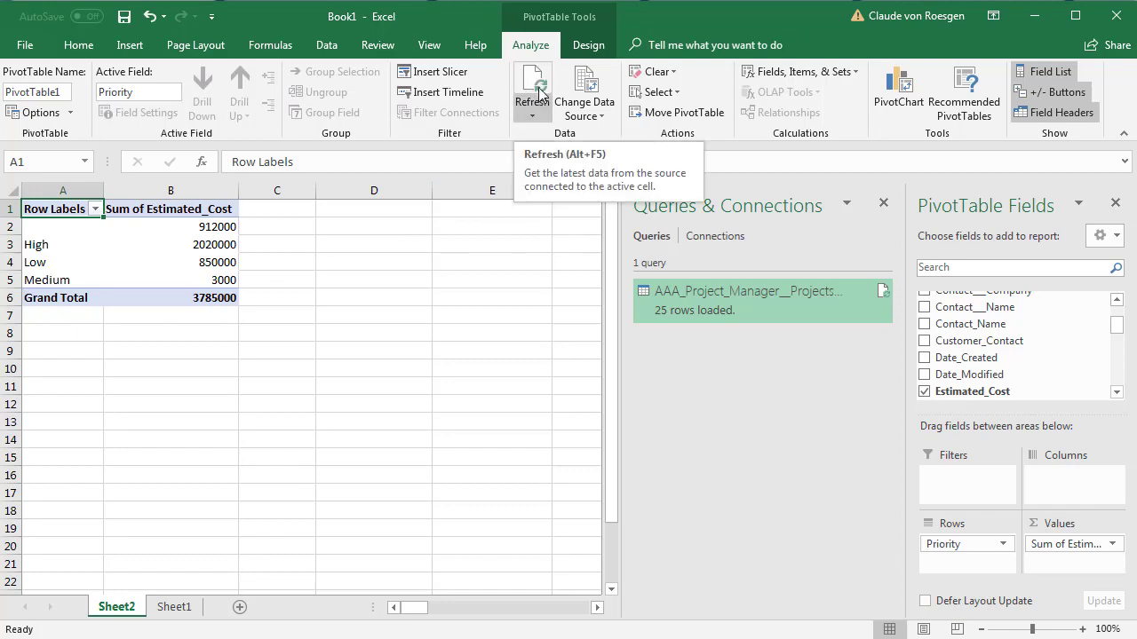